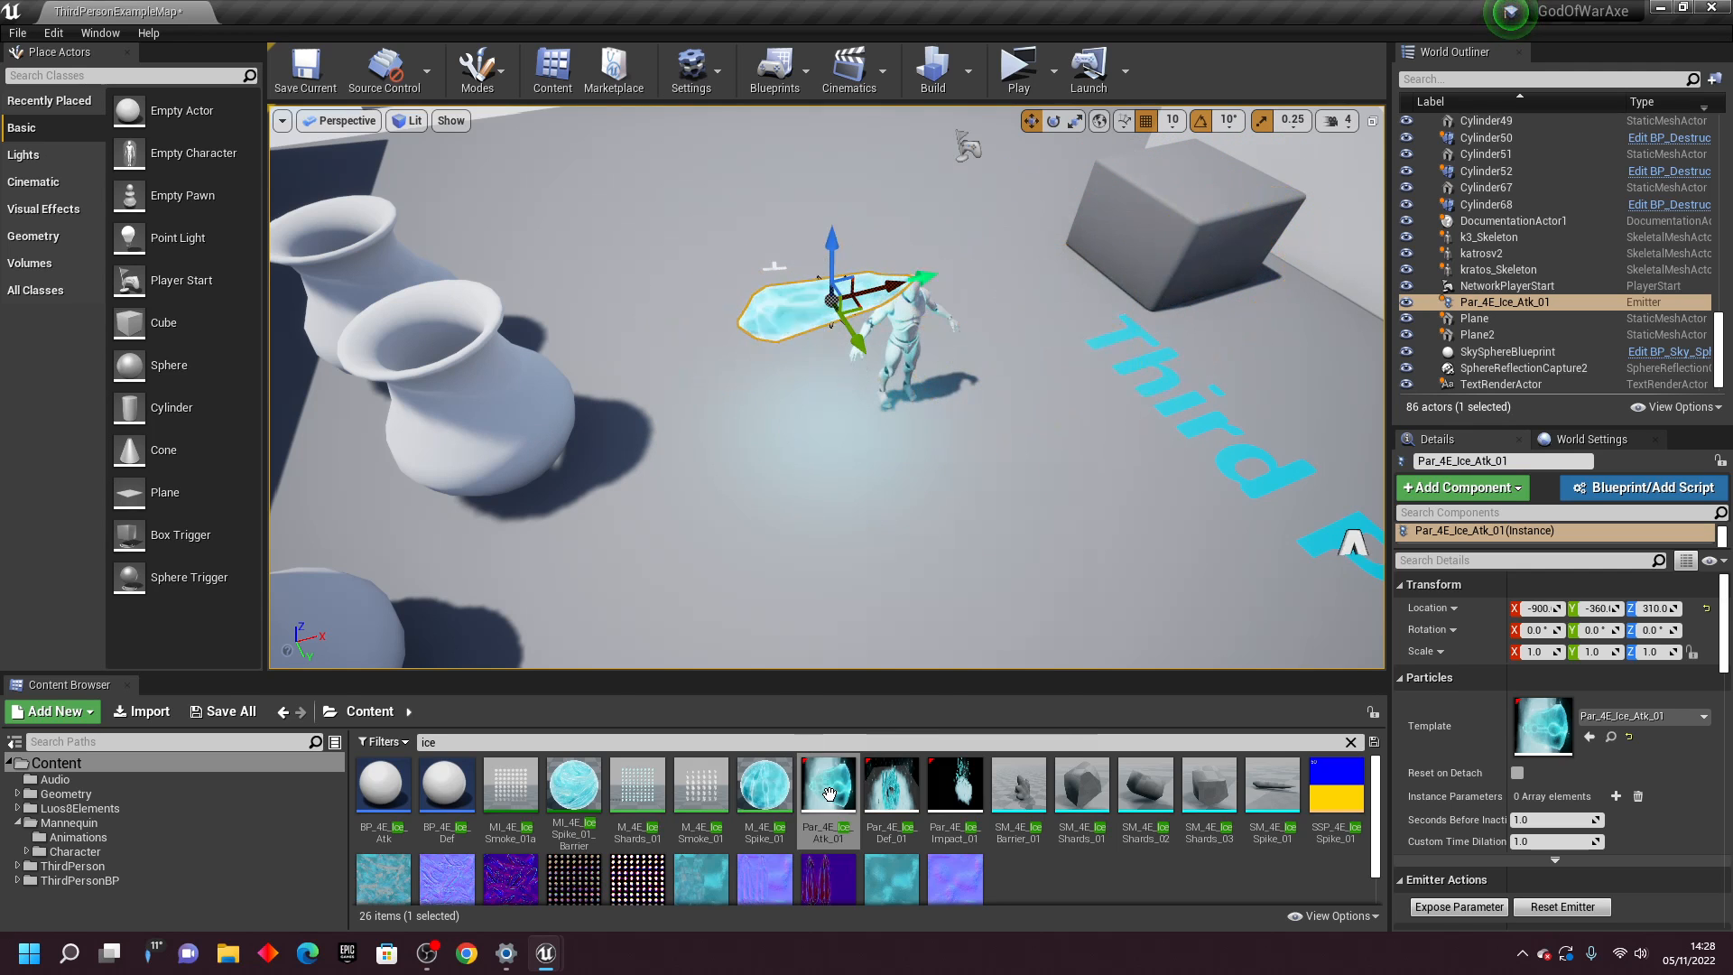
Place two more Par_4E_Ice_Atk_01 ice attack emitters by the low wall
double_click(827, 784)
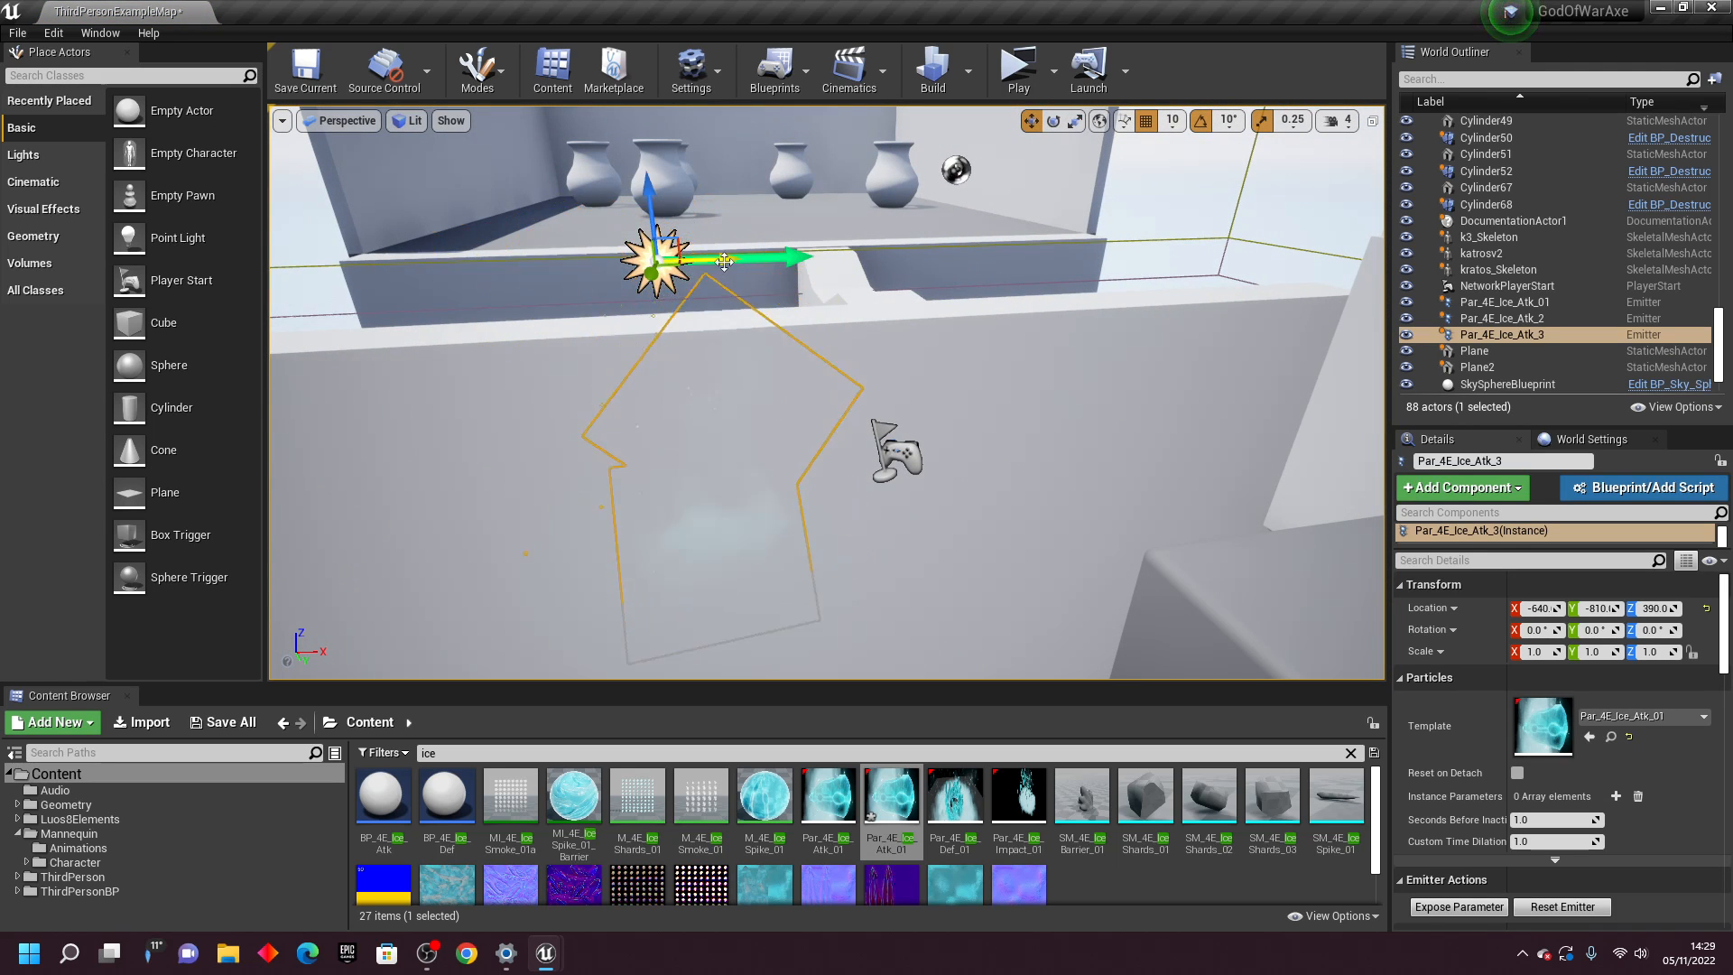
left_click(1014, 66)
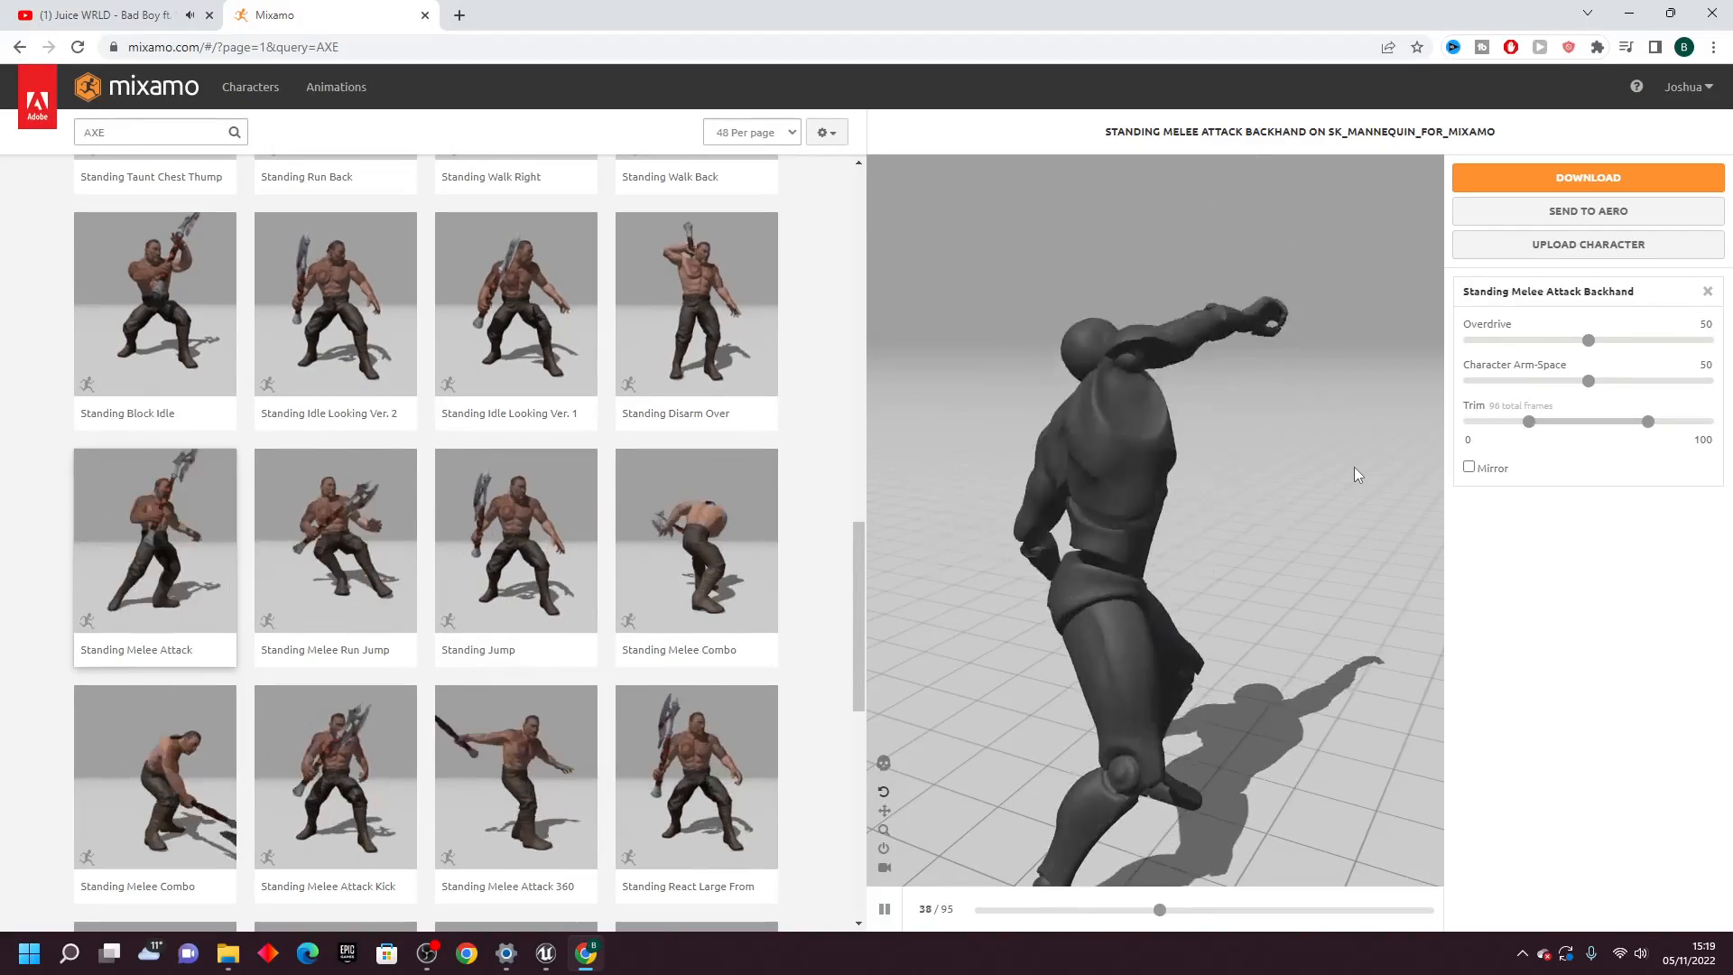
Preview Standing Melee Attack Backhand from Mixamo's AXE search results
left_click(334, 540)
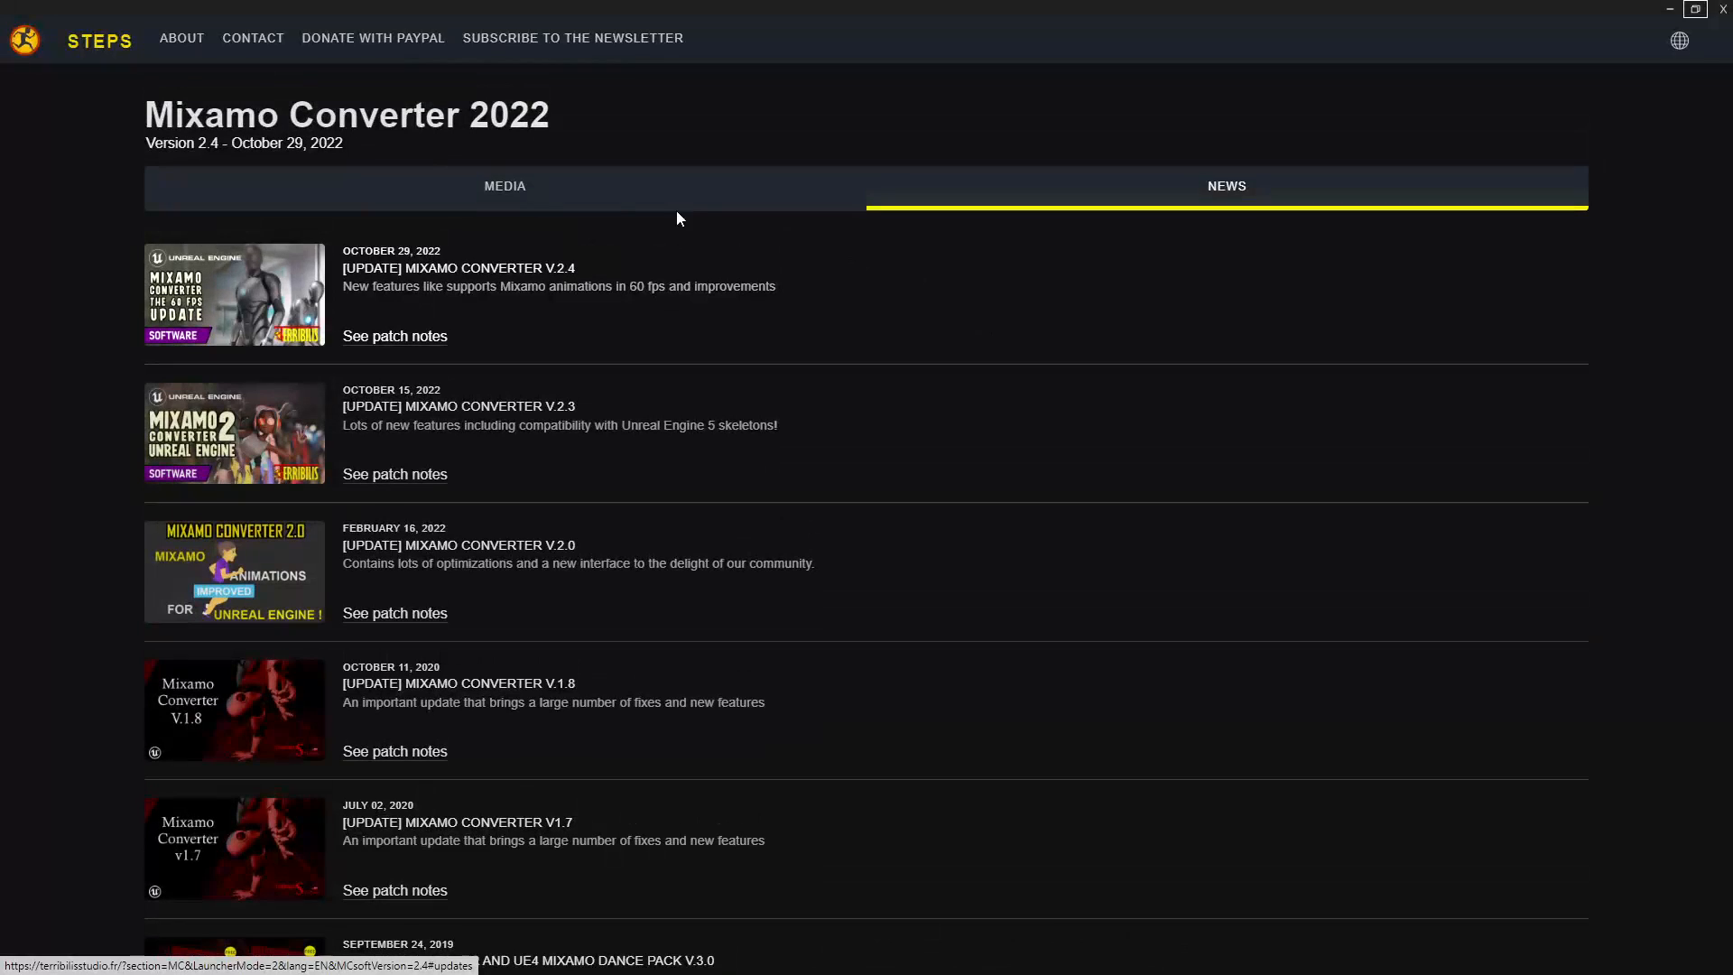
Show Mixamo Converter's STEPS page and scroll through the character selection and upload instructions
left_click(99, 40)
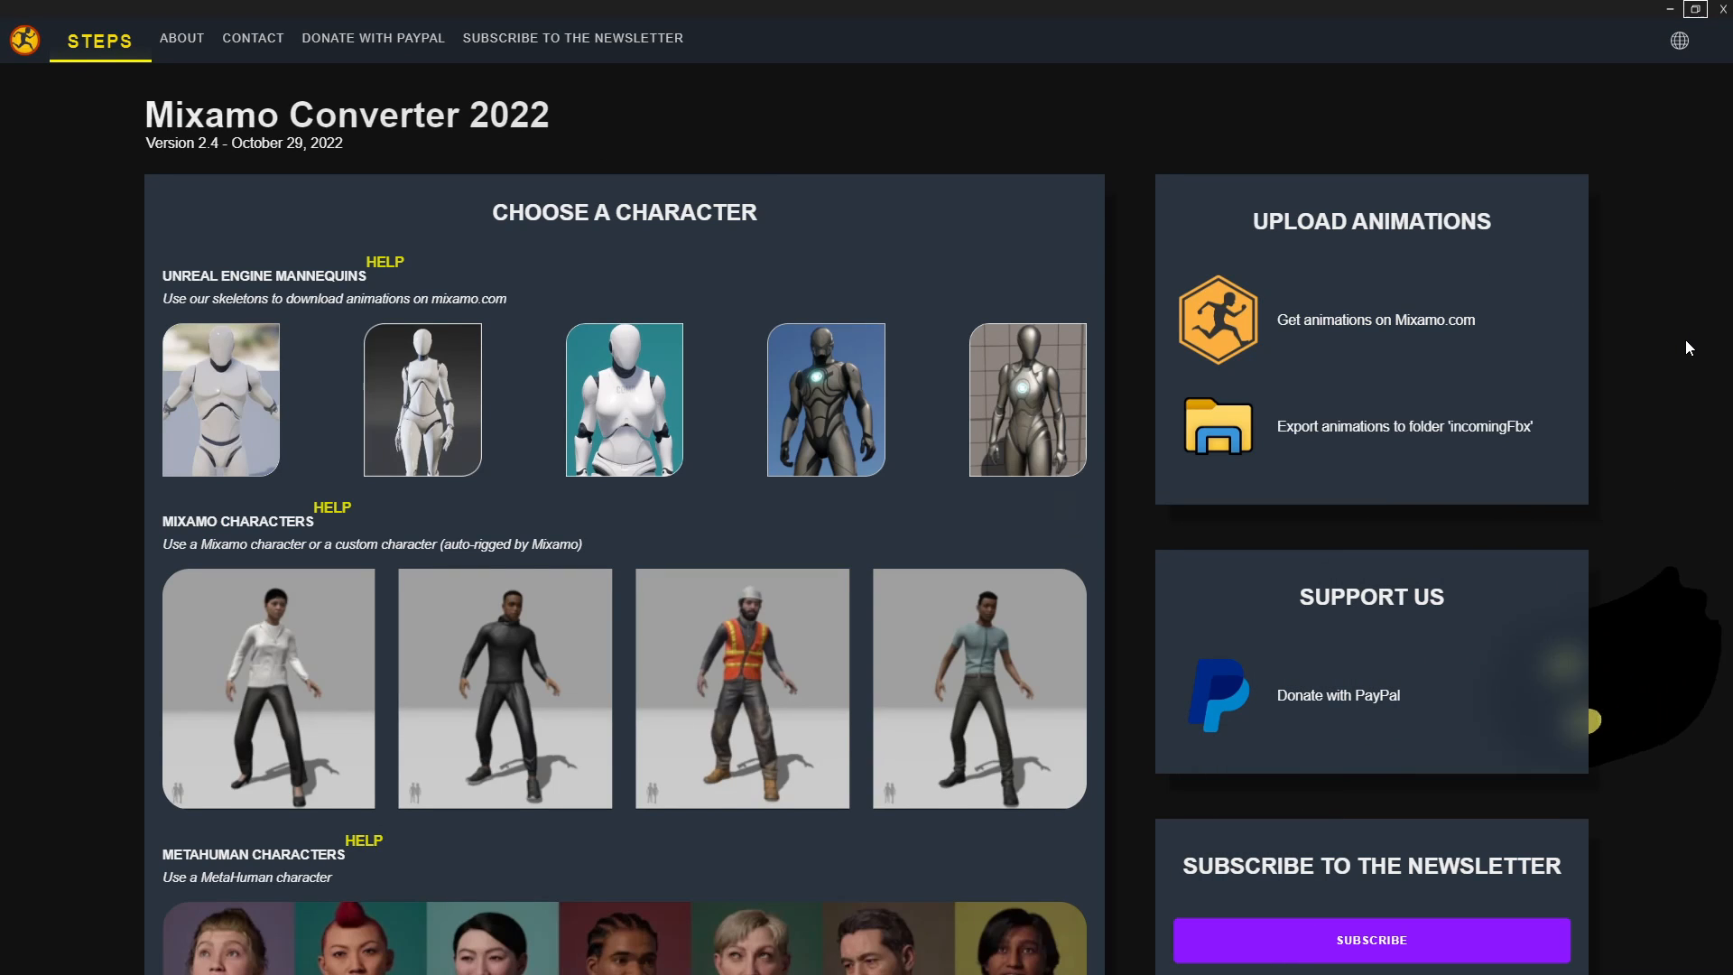
scroll("down", 3)
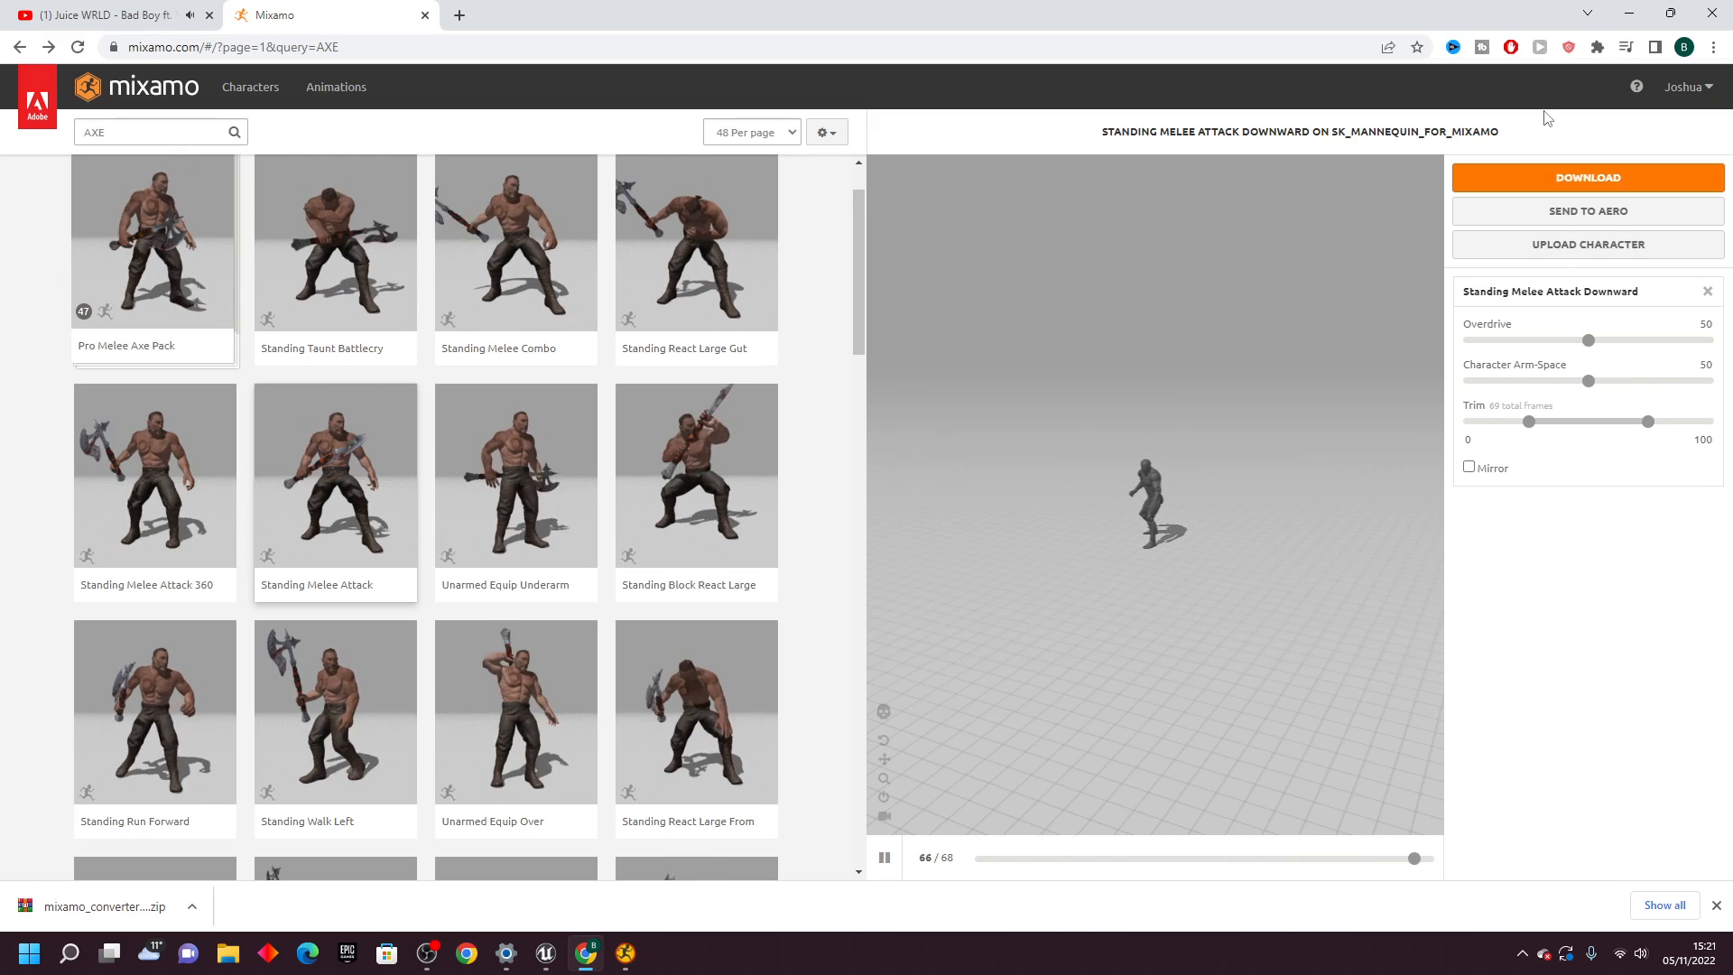
Preview Standing Melee Attack Downward in Mixamo, then open BP_Axe's event graph in Unreal
left_click(192, 905)
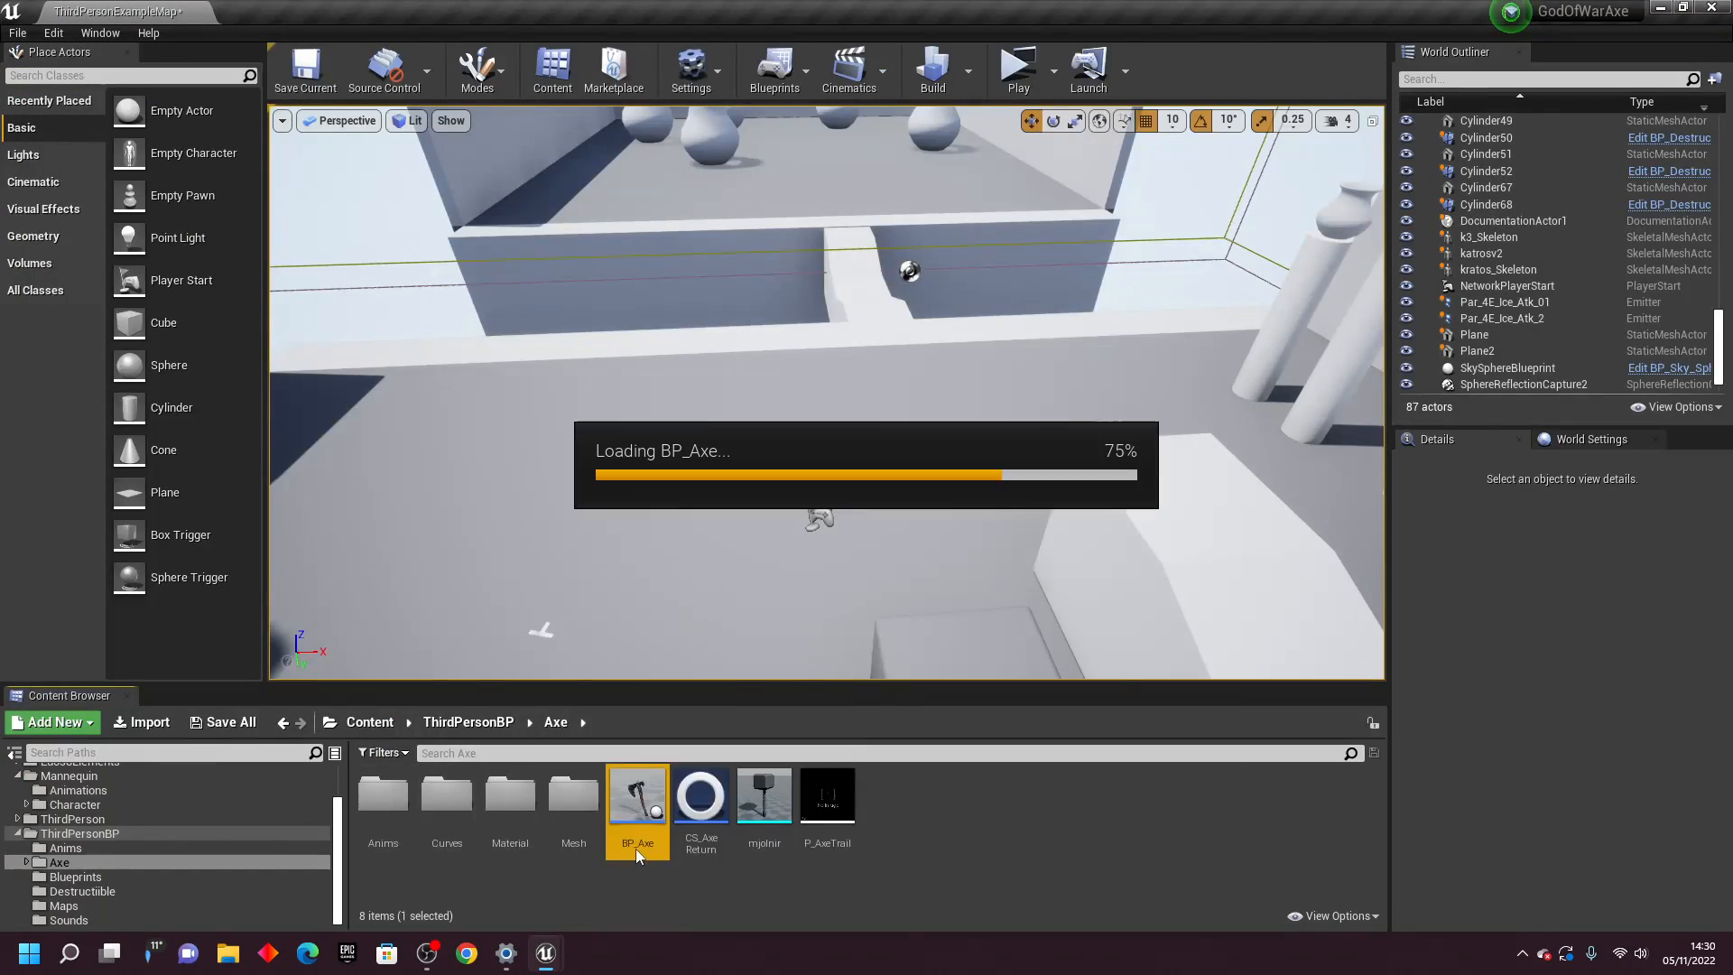
double_click(636, 793)
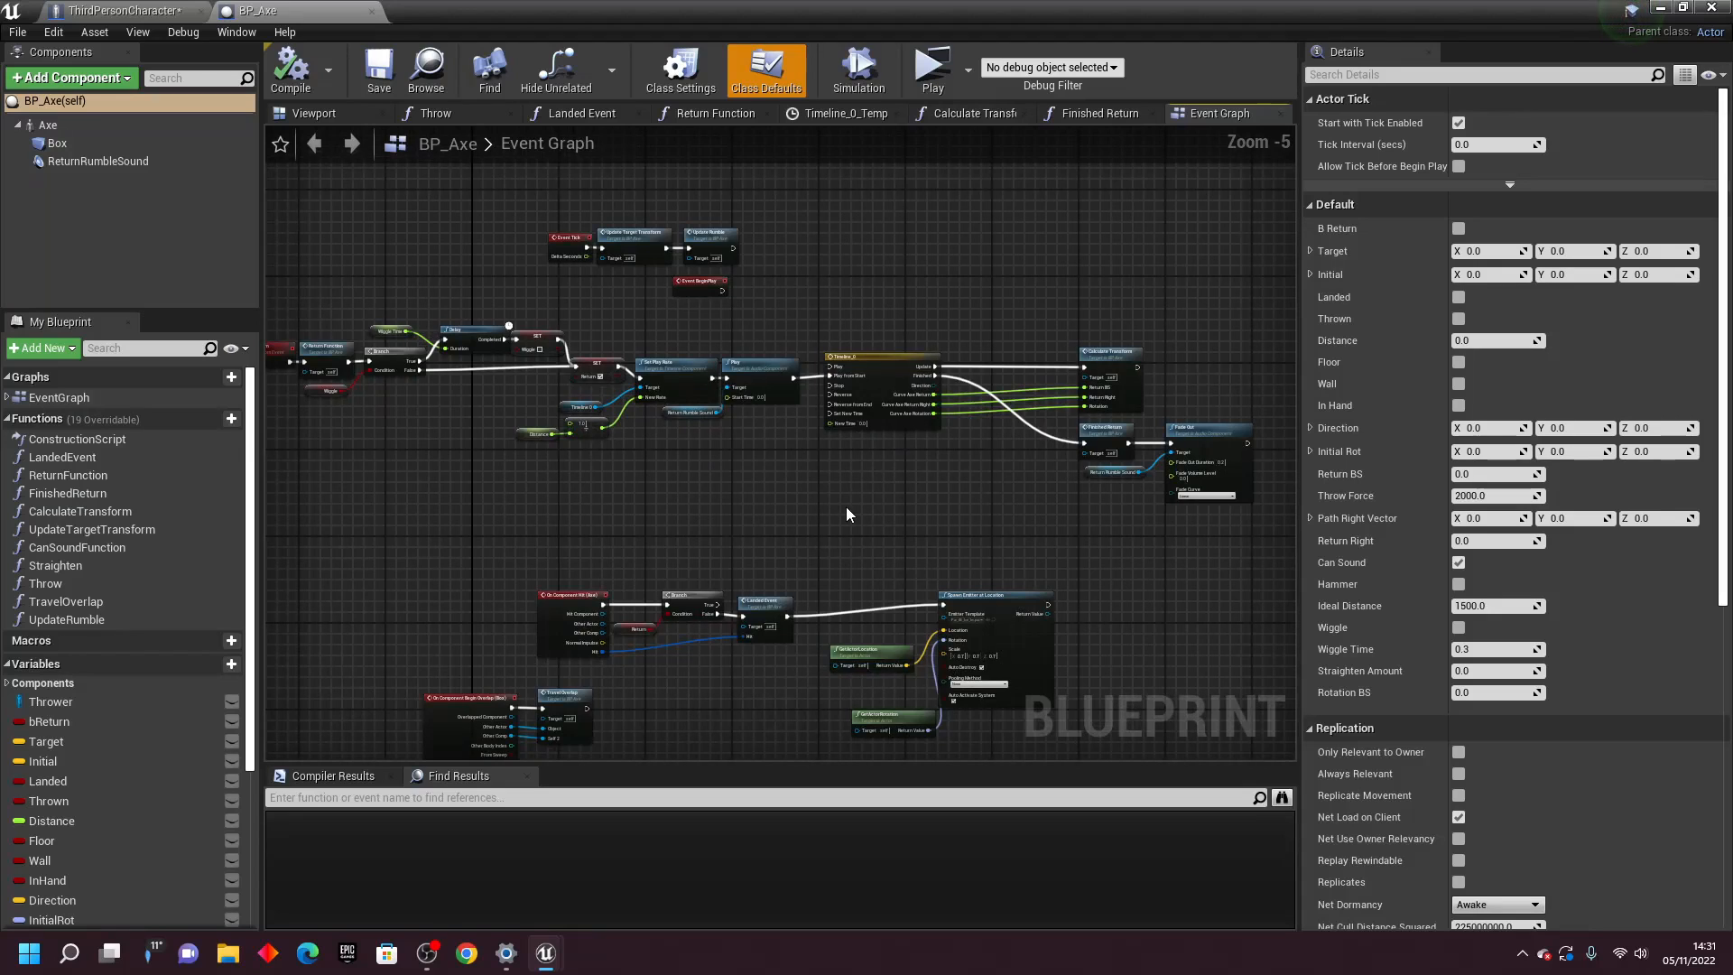